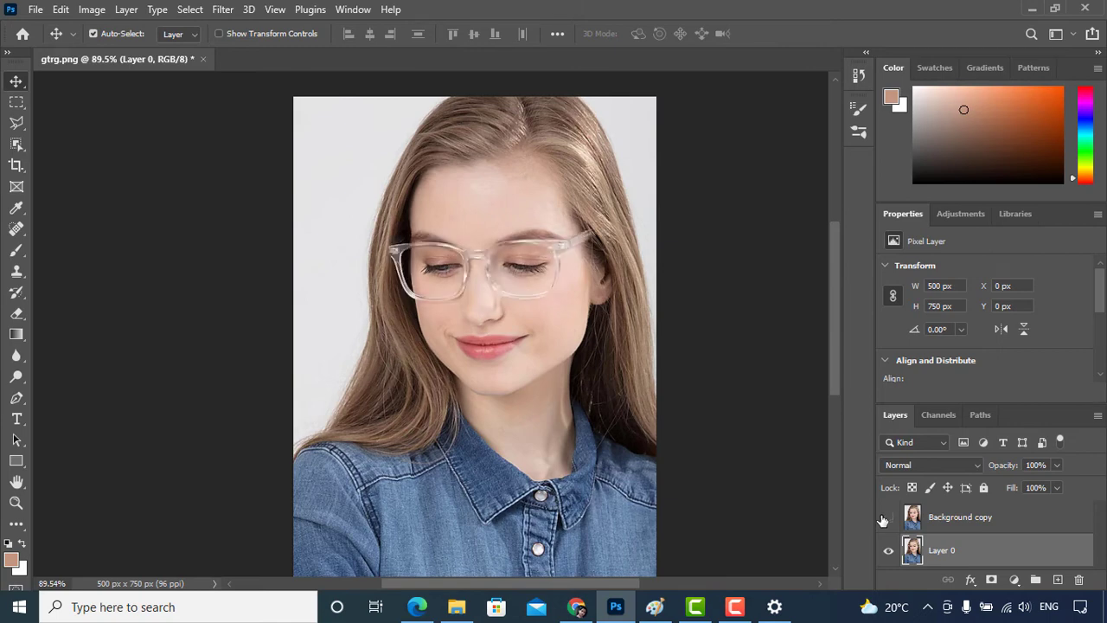
# - Toggle the retouched layer's visibility to compare the glasses-free version with the original
pyautogui.click(889, 516)
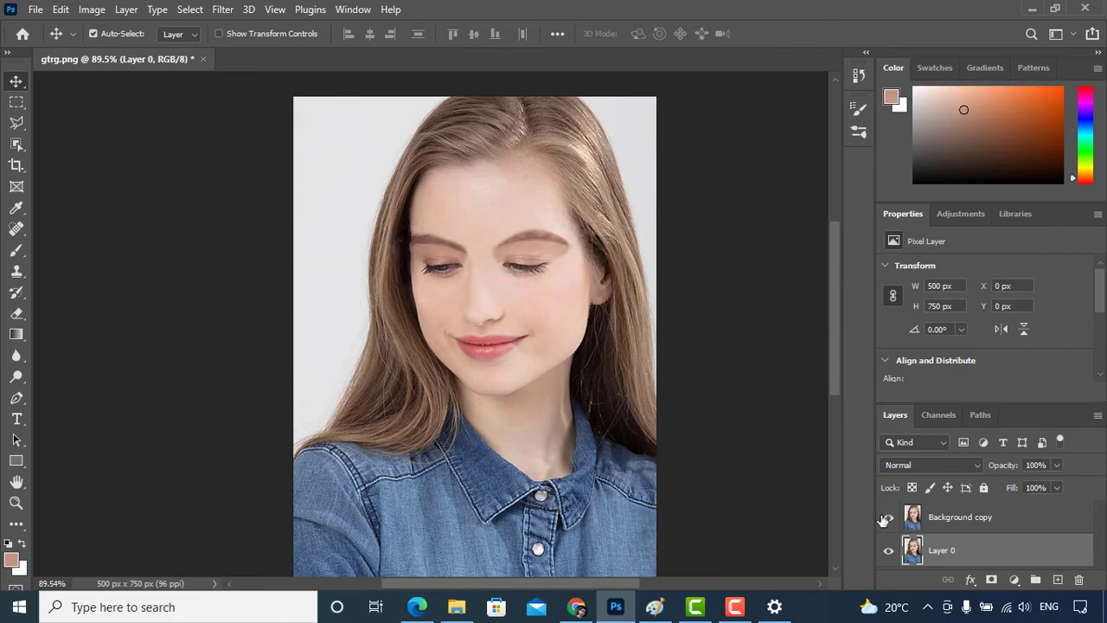
pyautogui.click(889, 517)
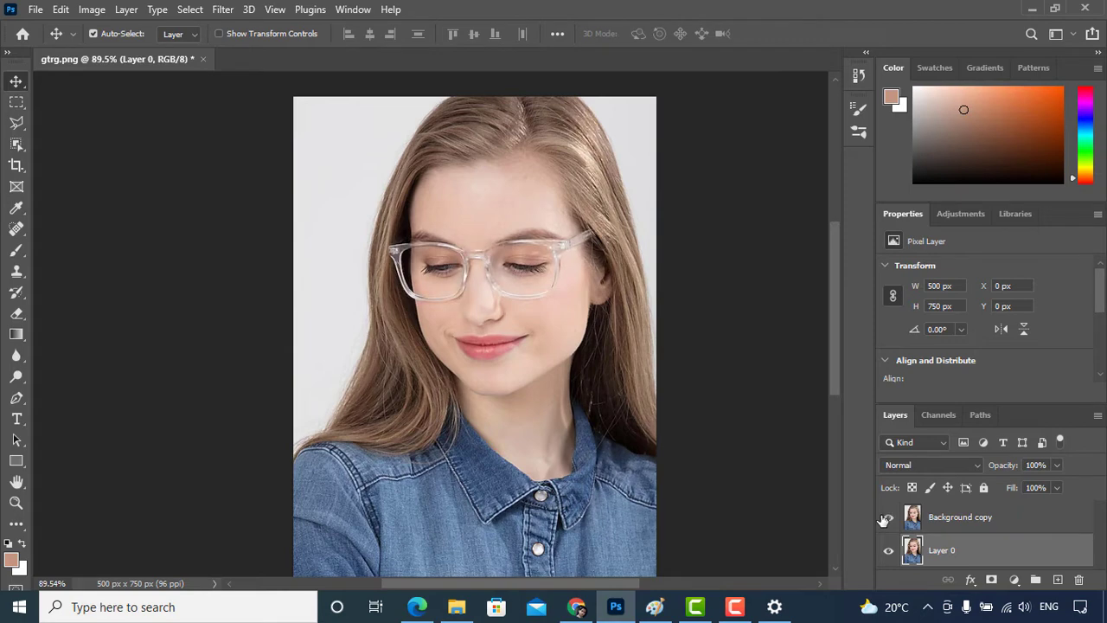
pyautogui.click(889, 515)
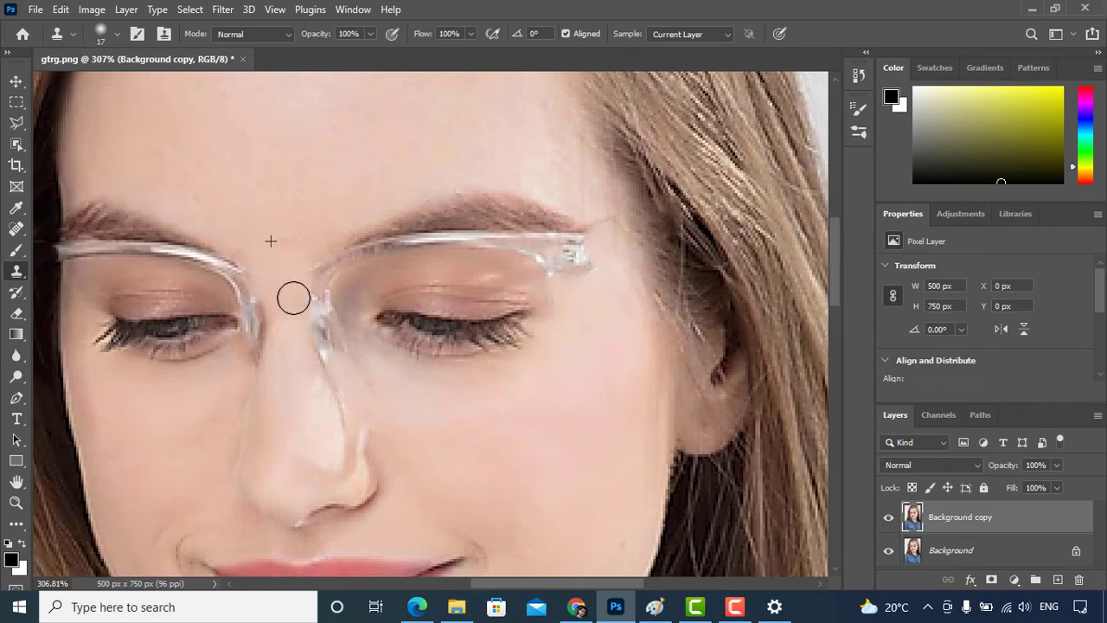
pyautogui.moveTo(304, 306)
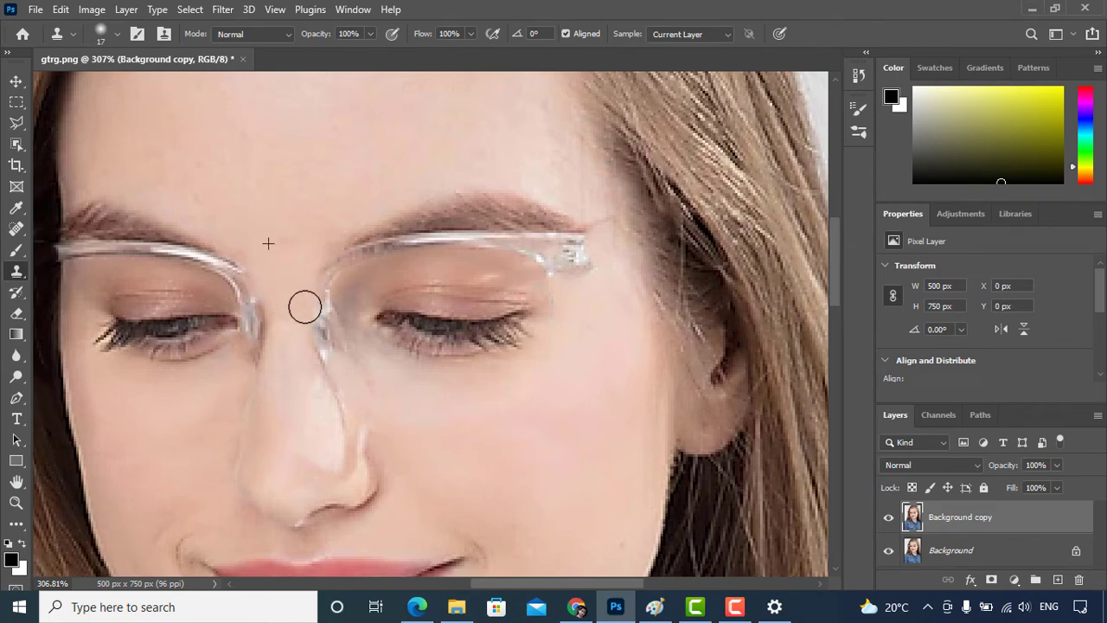
# - Clone and heal skin over the frame near the nose and along the temple arm into the hair
pyautogui.click(17, 228)
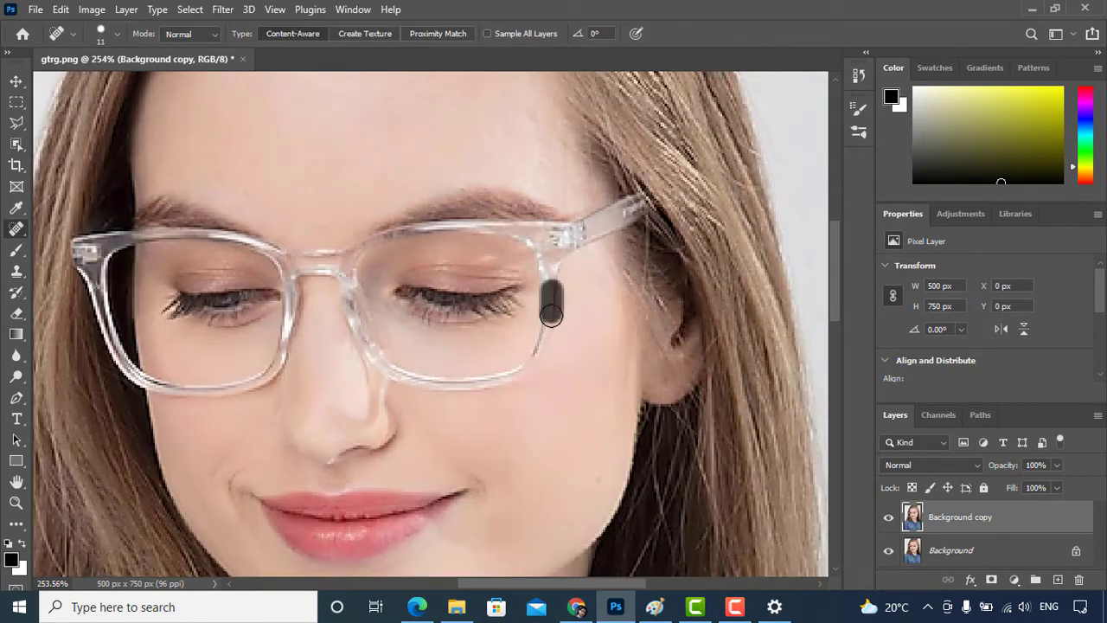
pyautogui.moveTo(552, 311); pyautogui.dragTo(383, 367)
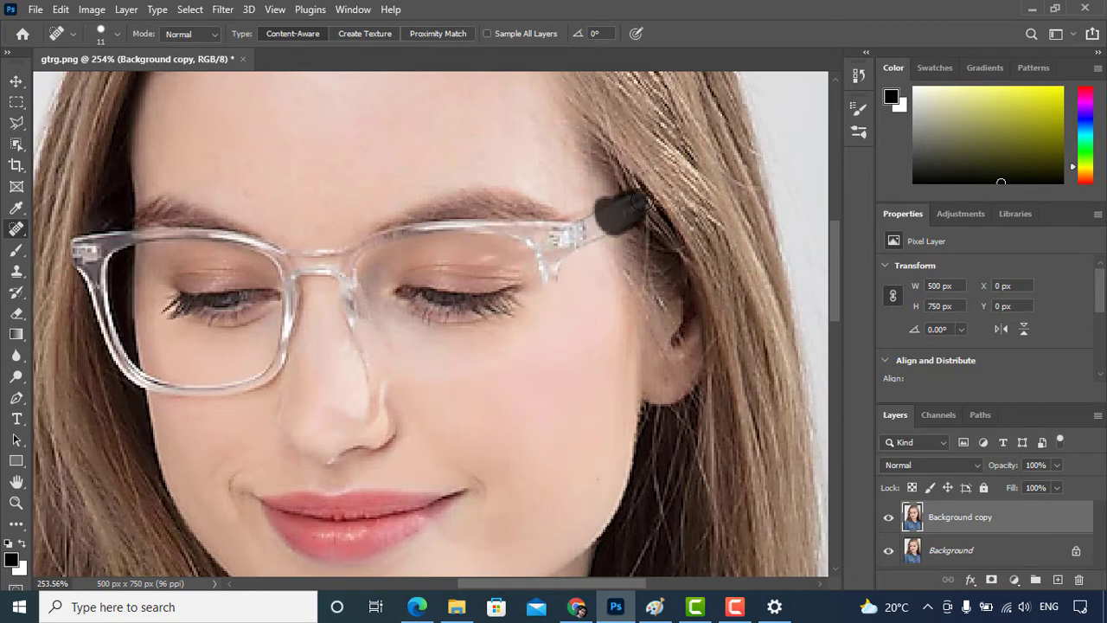
pyautogui.moveTo(614, 211); pyautogui.dragTo(552, 291)
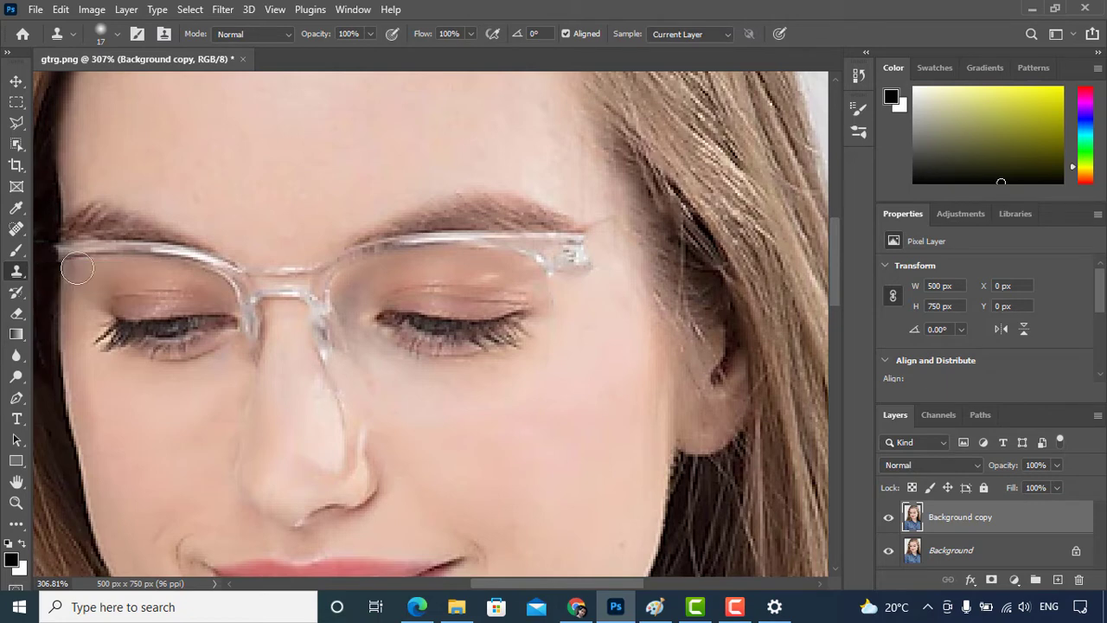
pyautogui.moveTo(256, 221)
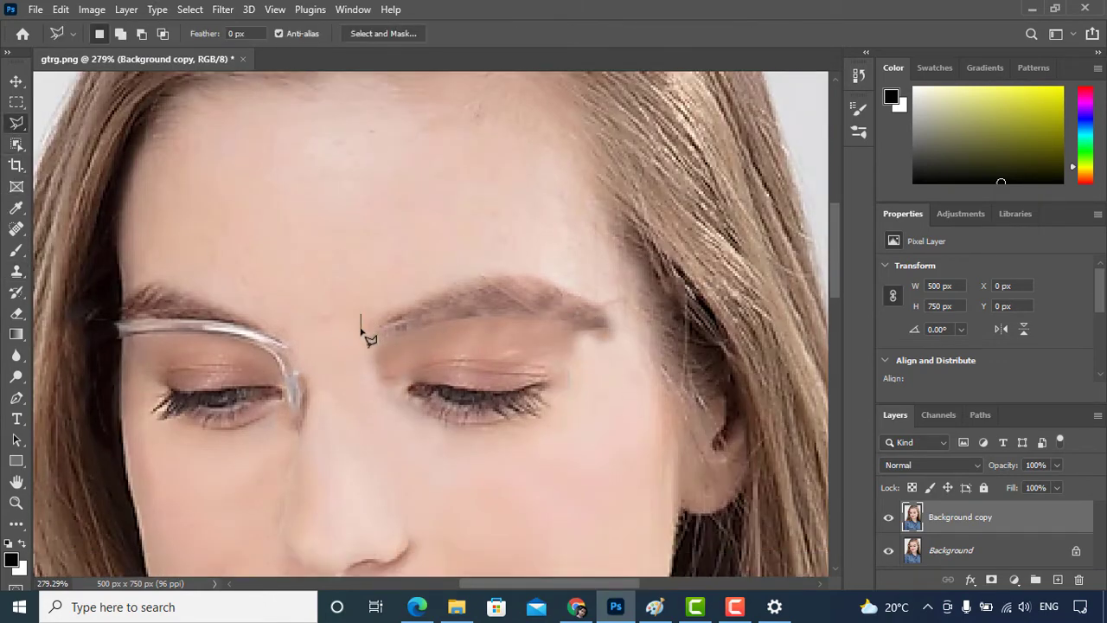
# - Lasso the patched skin around the right eyebrow and lighten it with a Curves adjustment
pyautogui.moveTo(362, 328); pyautogui.dragTo(575, 415)
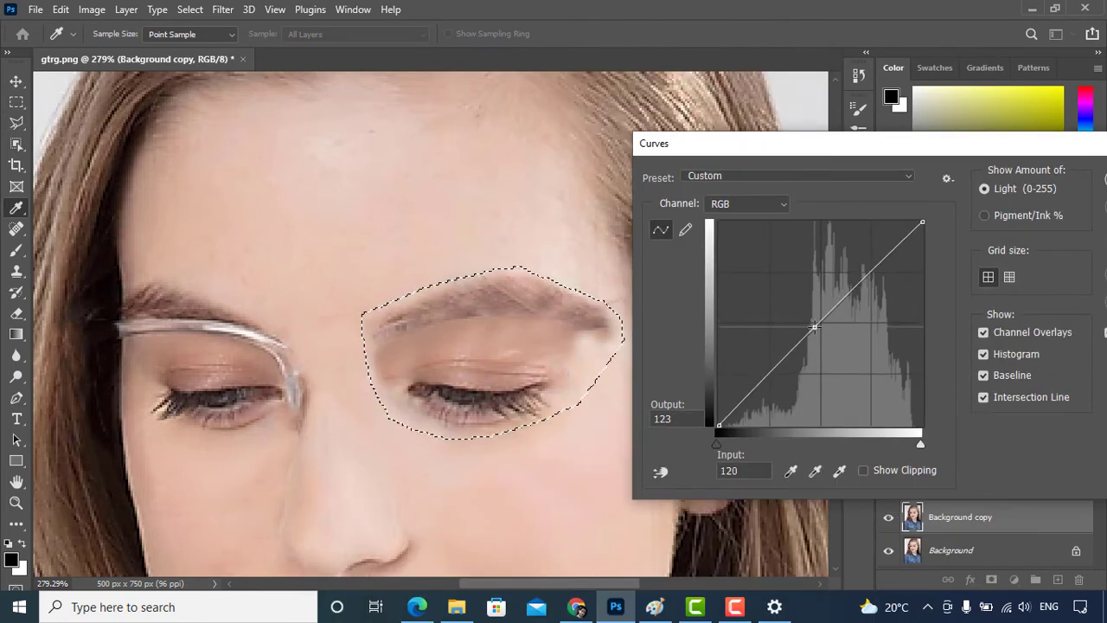
pyautogui.moveTo(813, 327); pyautogui.dragTo(809, 324)
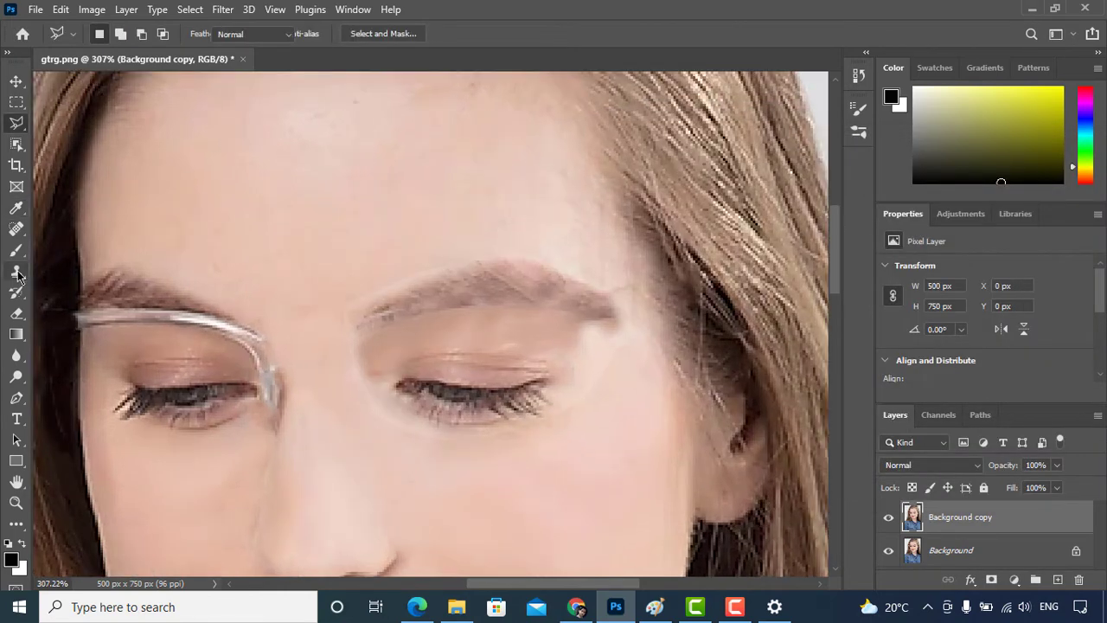
# - Start tracing a Lasso outline around the right eyebrow
pyautogui.click(16, 270)
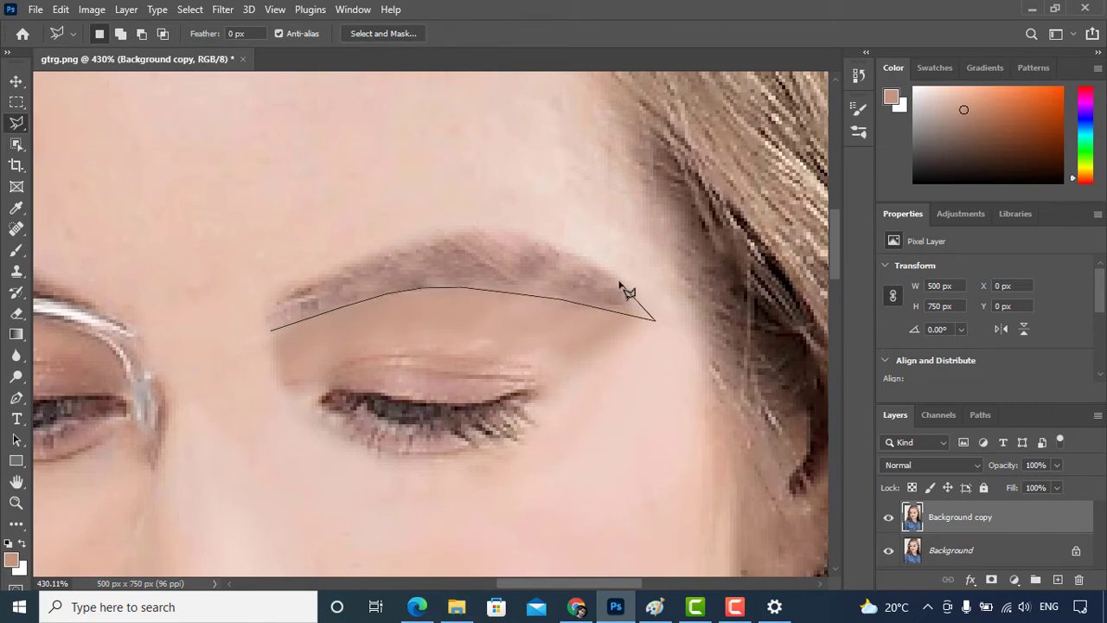
# - Close the eyebrow selection and darken it with a Curves adjustment
pyautogui.click(256, 339)
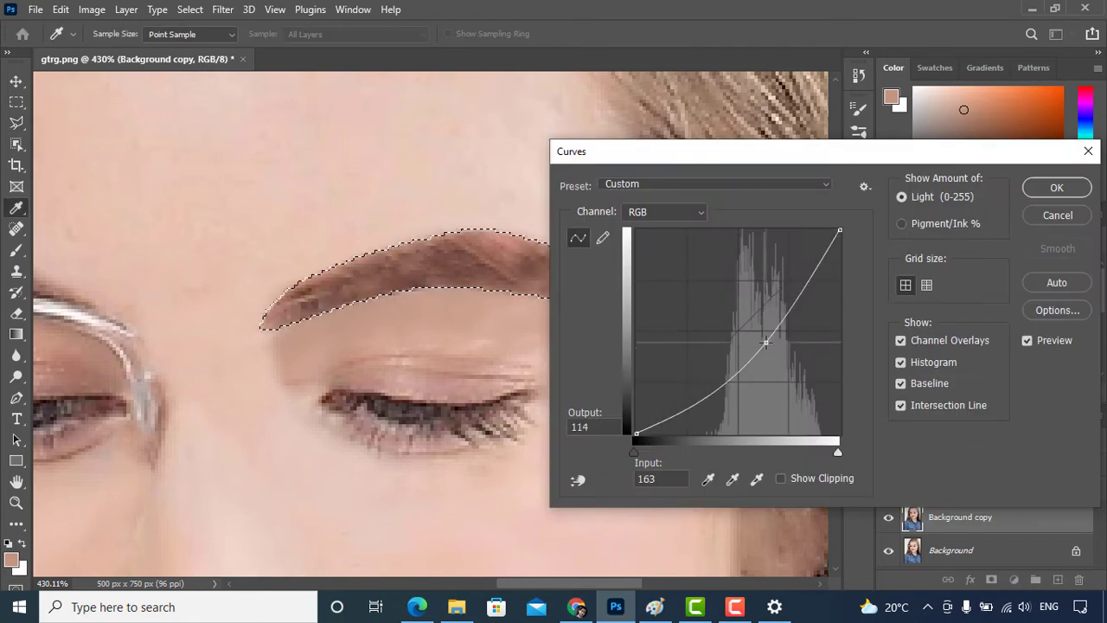
pyautogui.click(1055, 187)
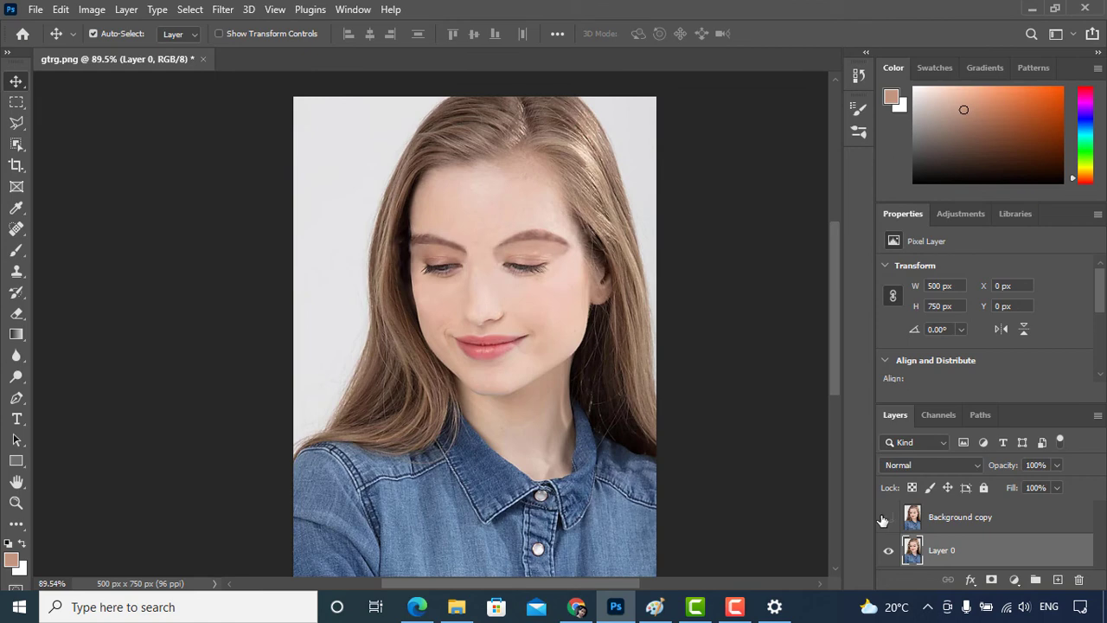
# - Toggle the retouched layer to compare the finished face against the original with glasses
pyautogui.click(889, 515)
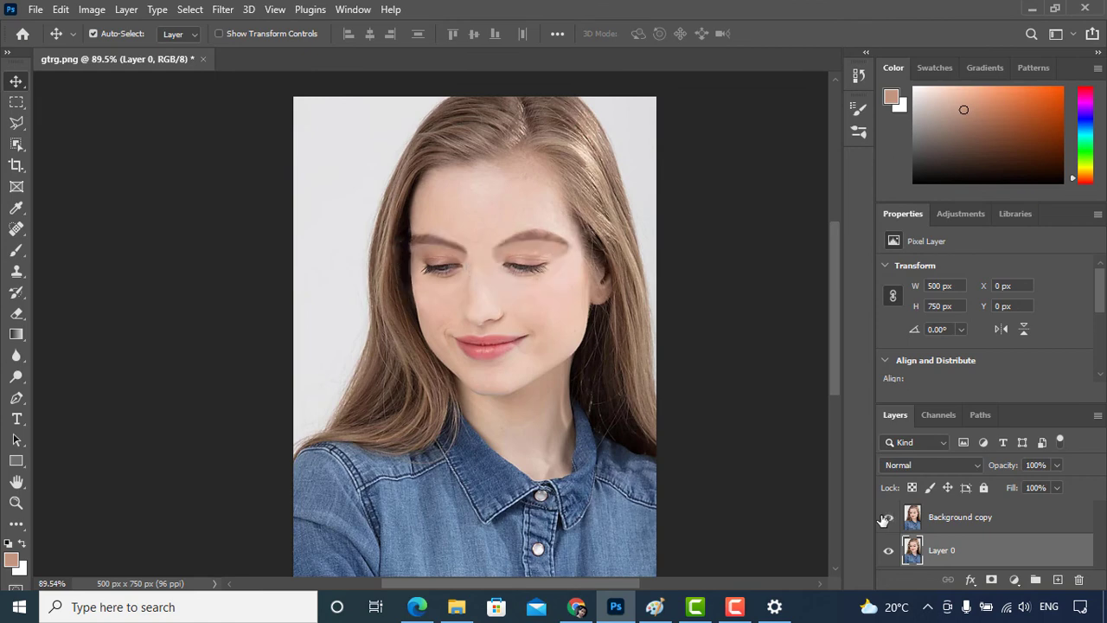
pyautogui.click(889, 516)
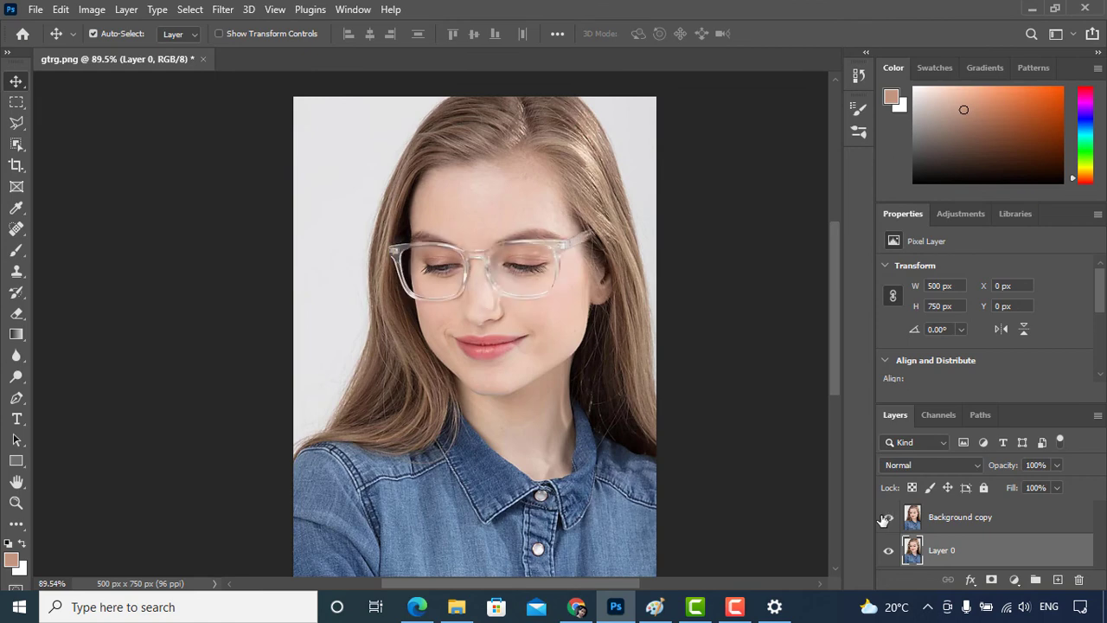